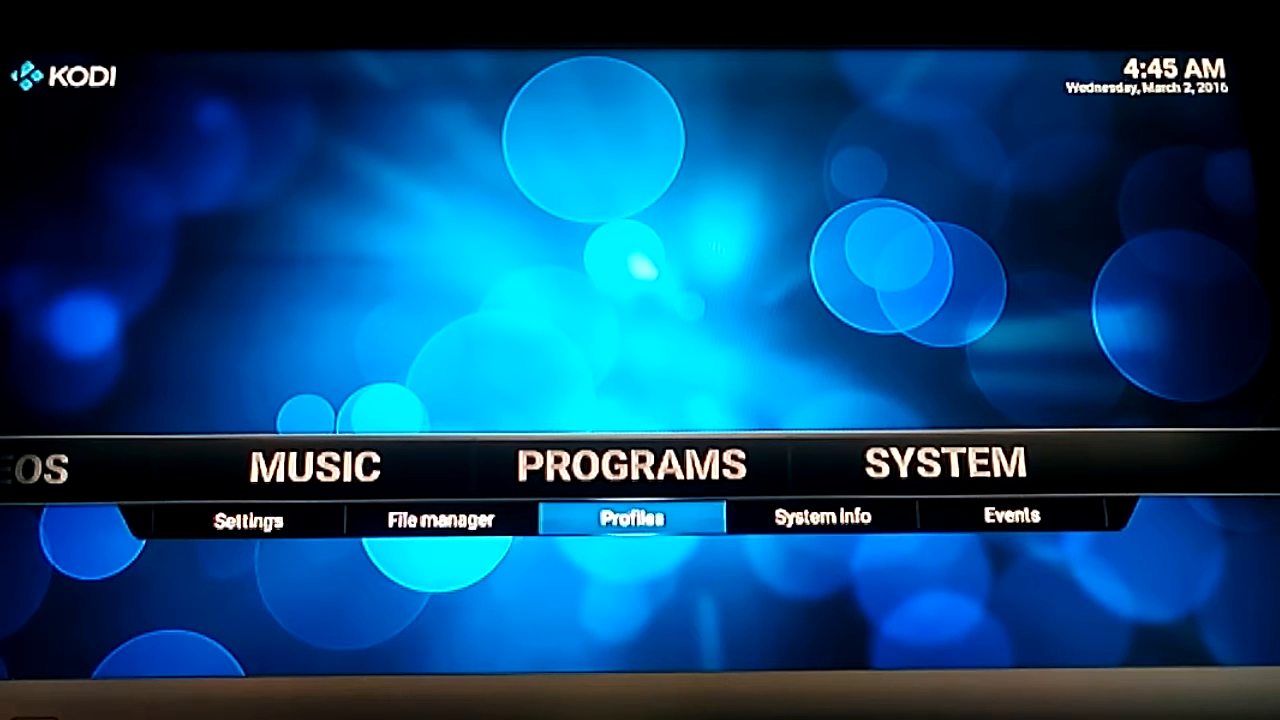
Remove the existing 'fusion' source from the file manager and confirm with Yes.
left_click(440, 520)
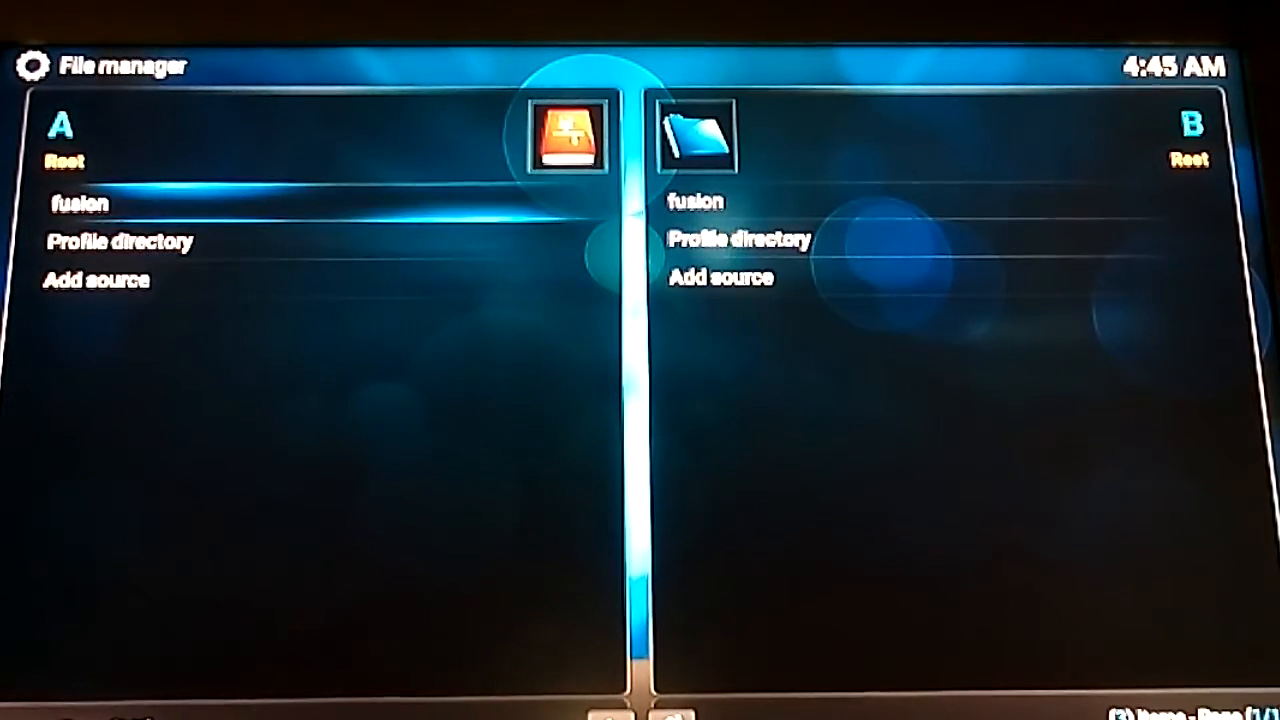
left_click(78, 204)
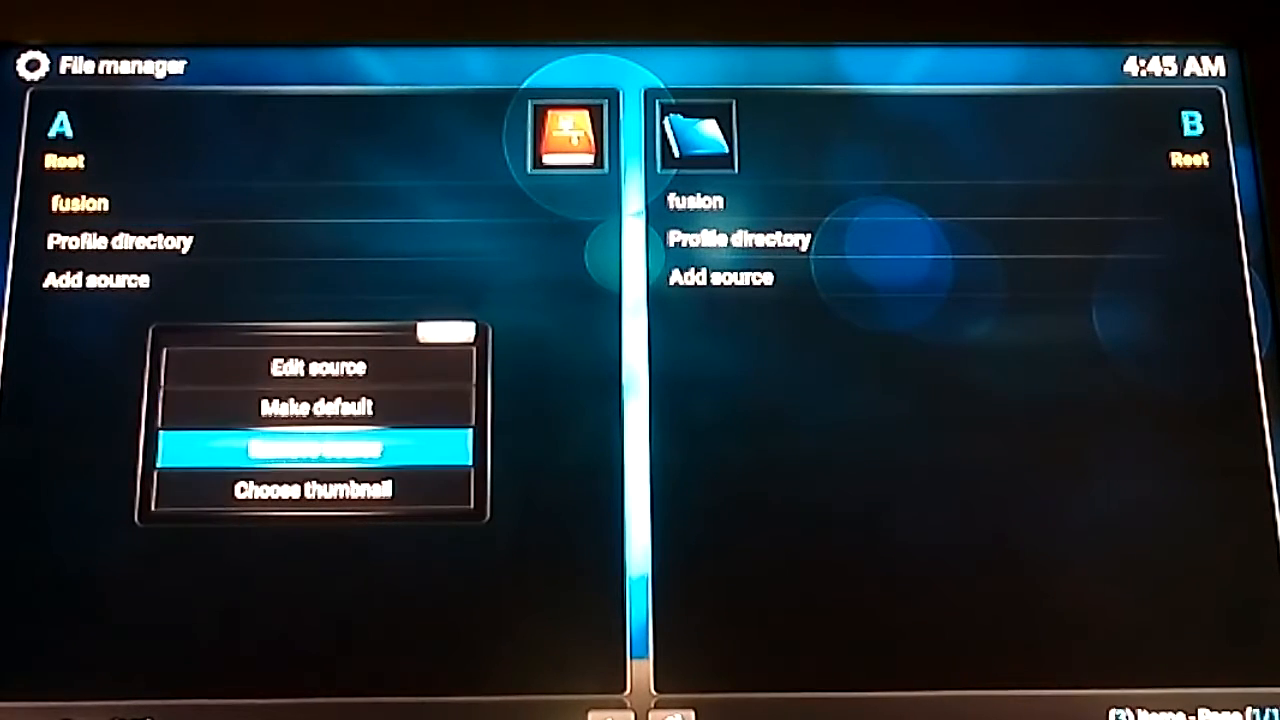
left_click(318, 450)
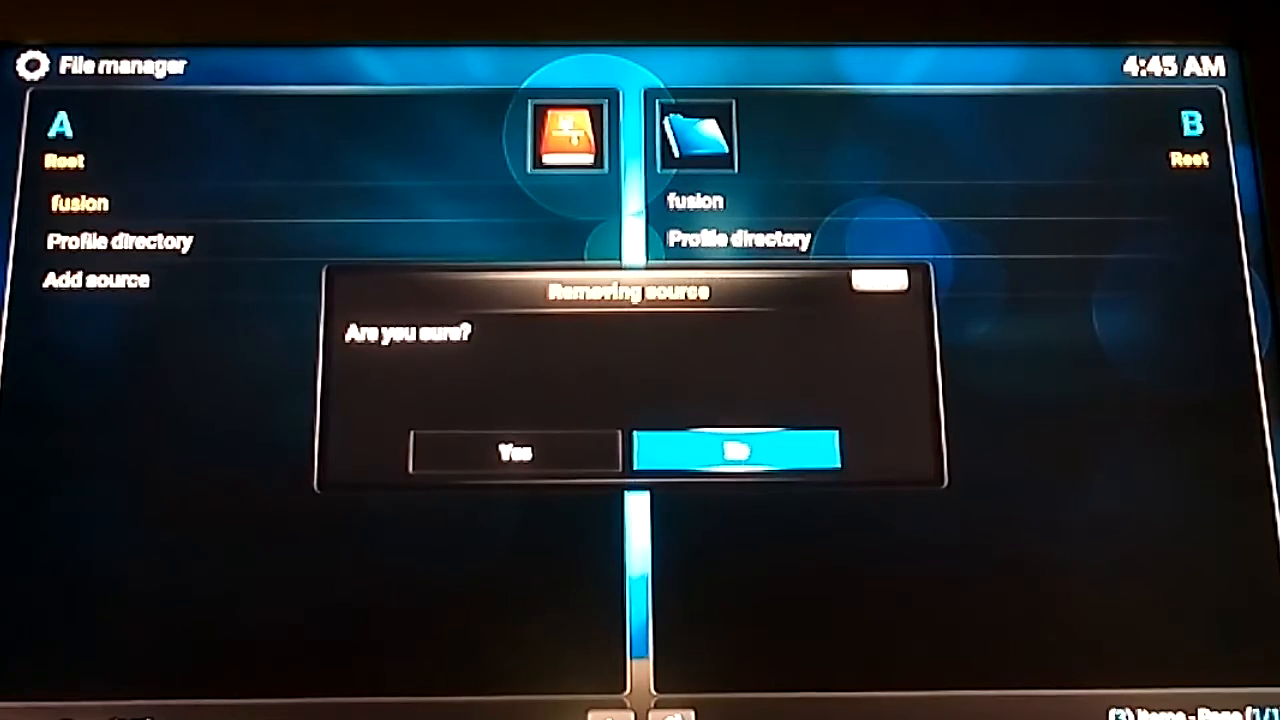
left_click(512, 452)
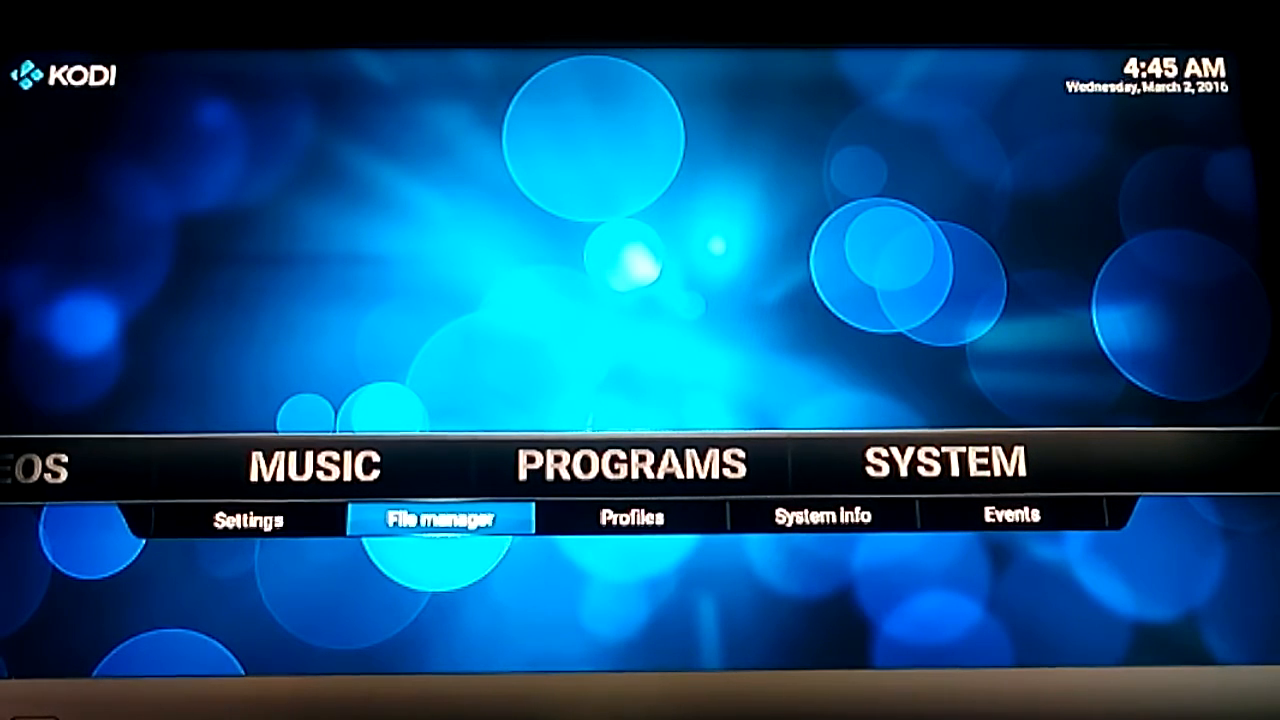
Begin a new file source and select its <None> path field for editing.
left_click(440, 520)
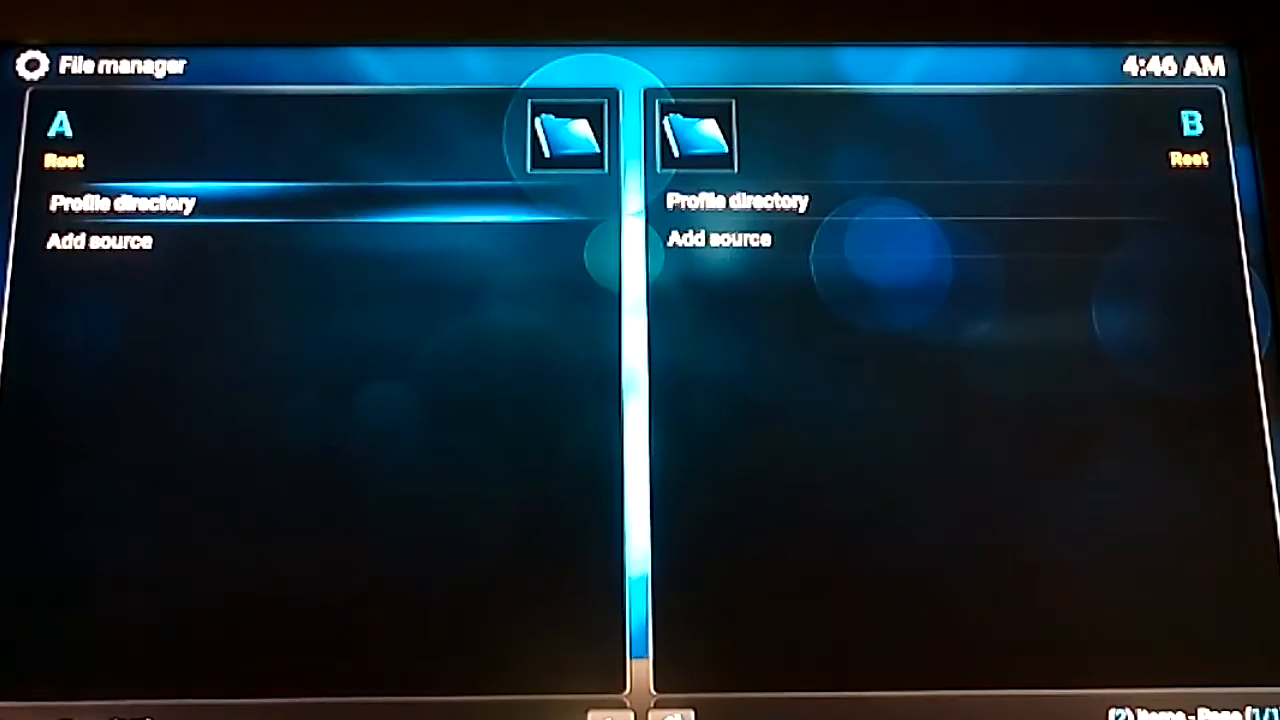
left_click(98, 240)
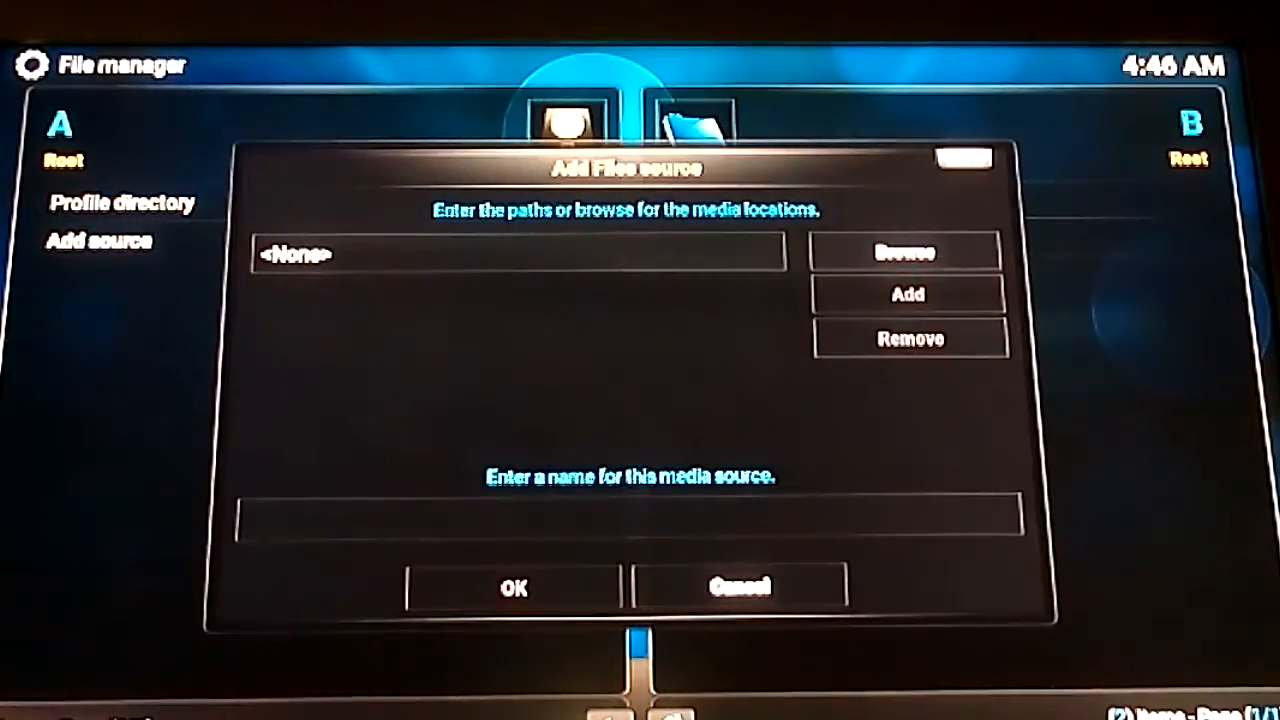
left_click(524, 252)
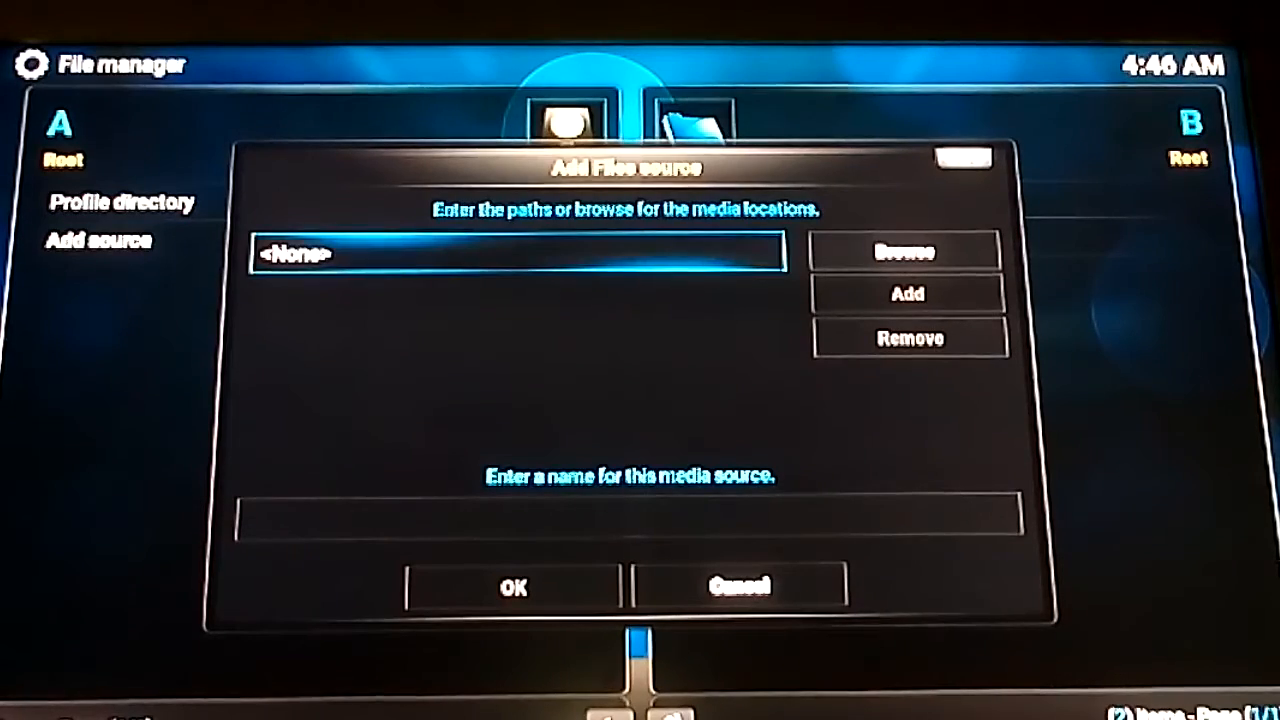
left_click(520, 252)
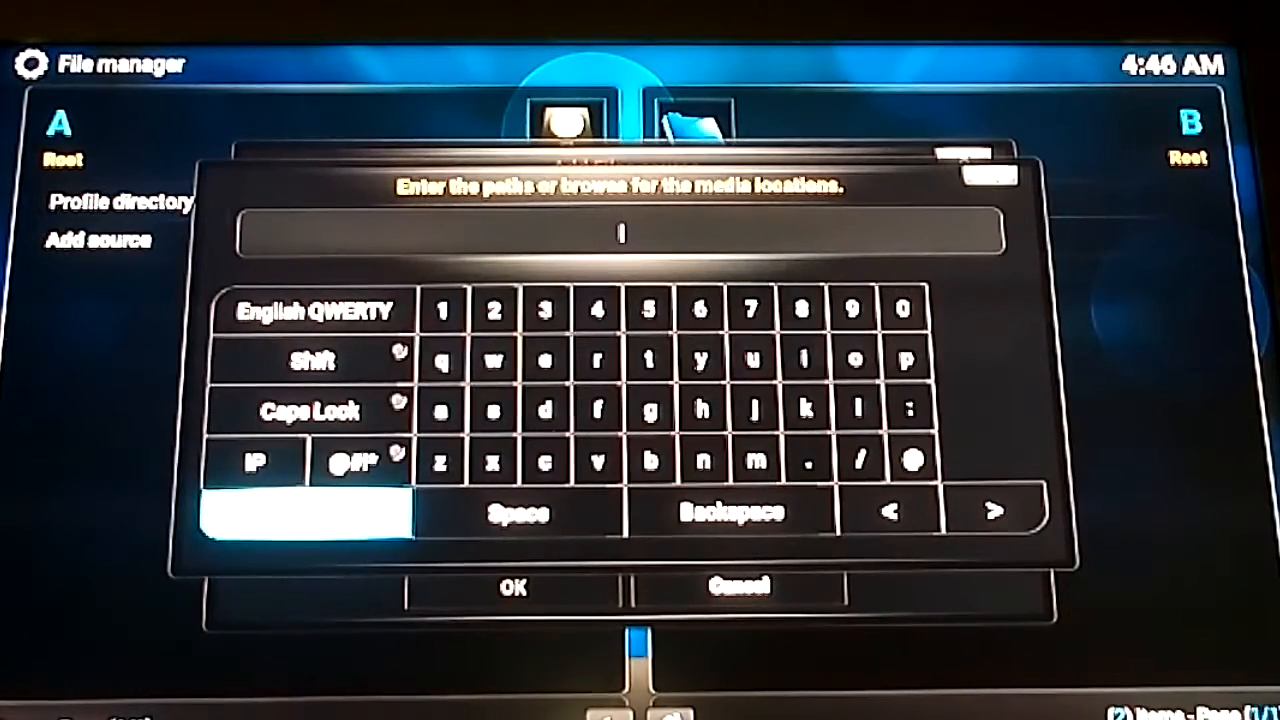
mouse_move(544, 462)
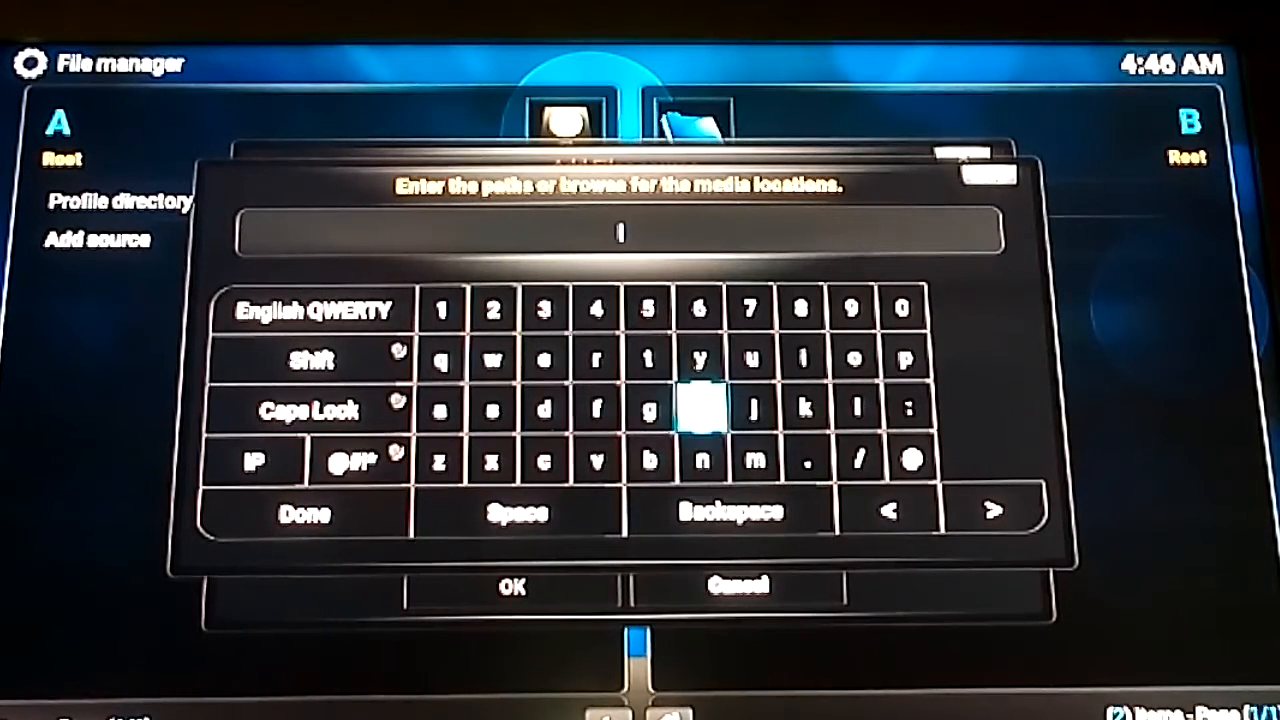
left_click(700, 410)
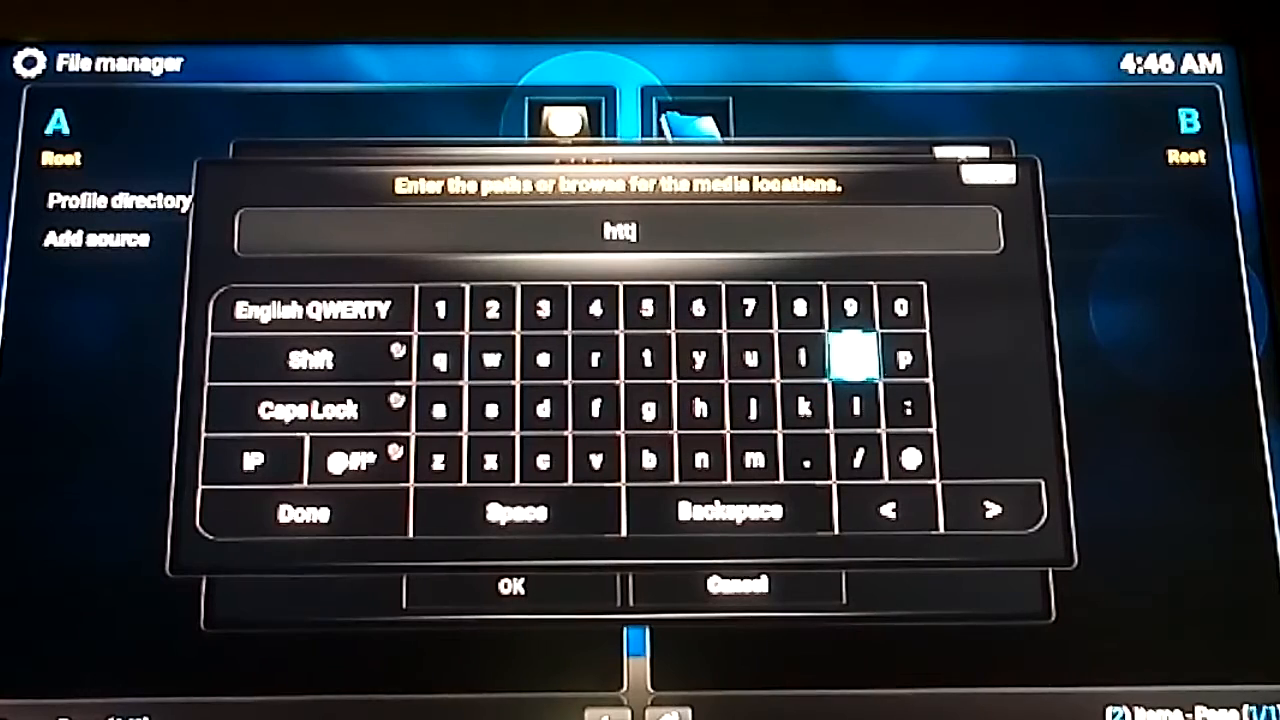
left_click(908, 408)
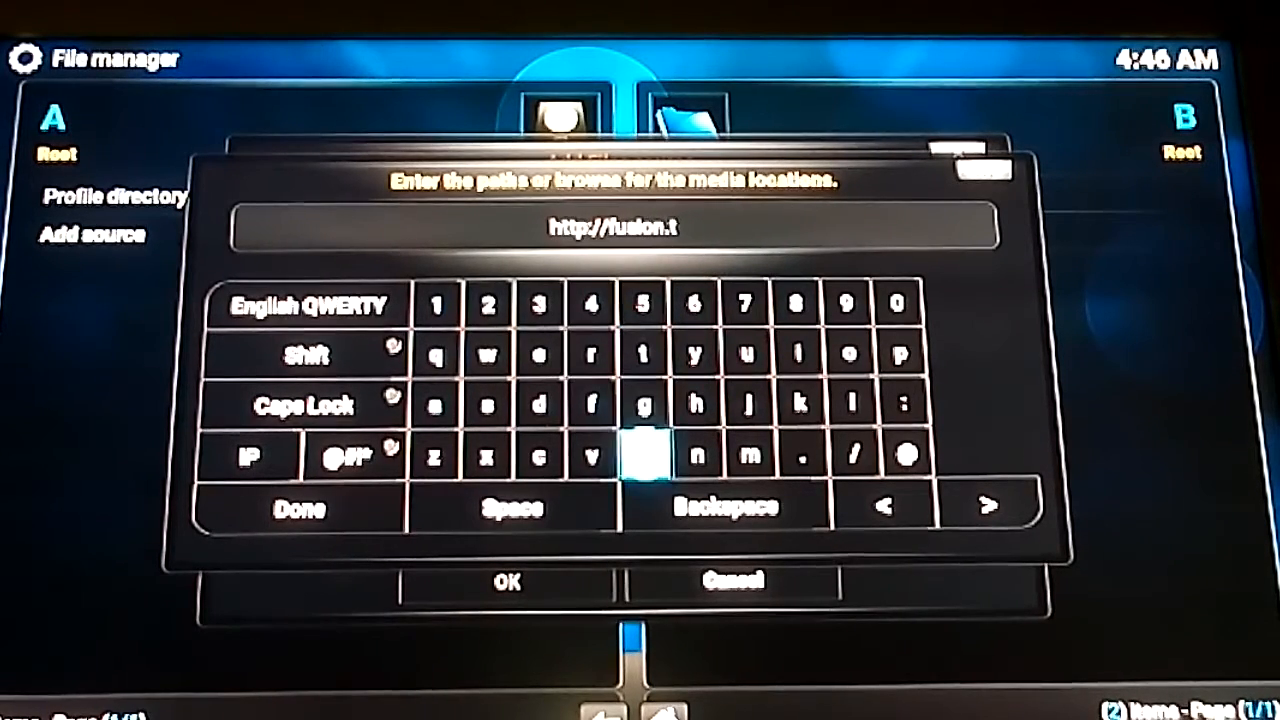
left_click(590, 456)
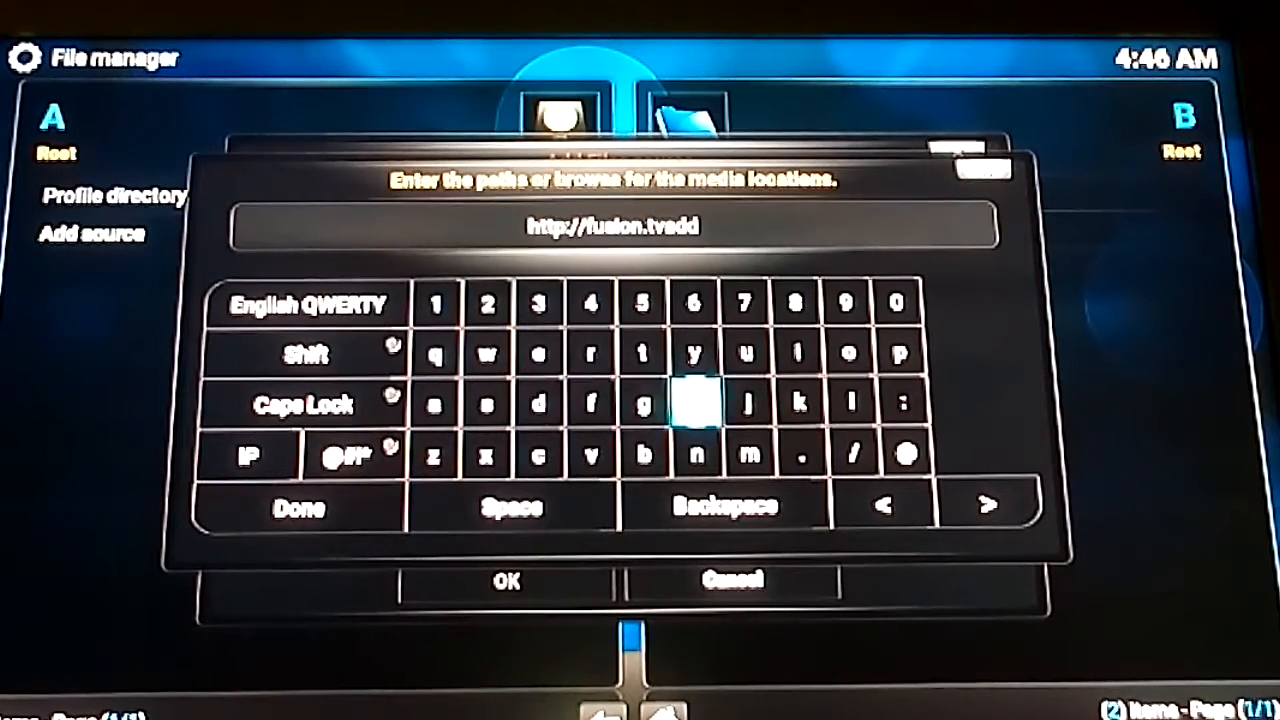
left_click(796, 356)
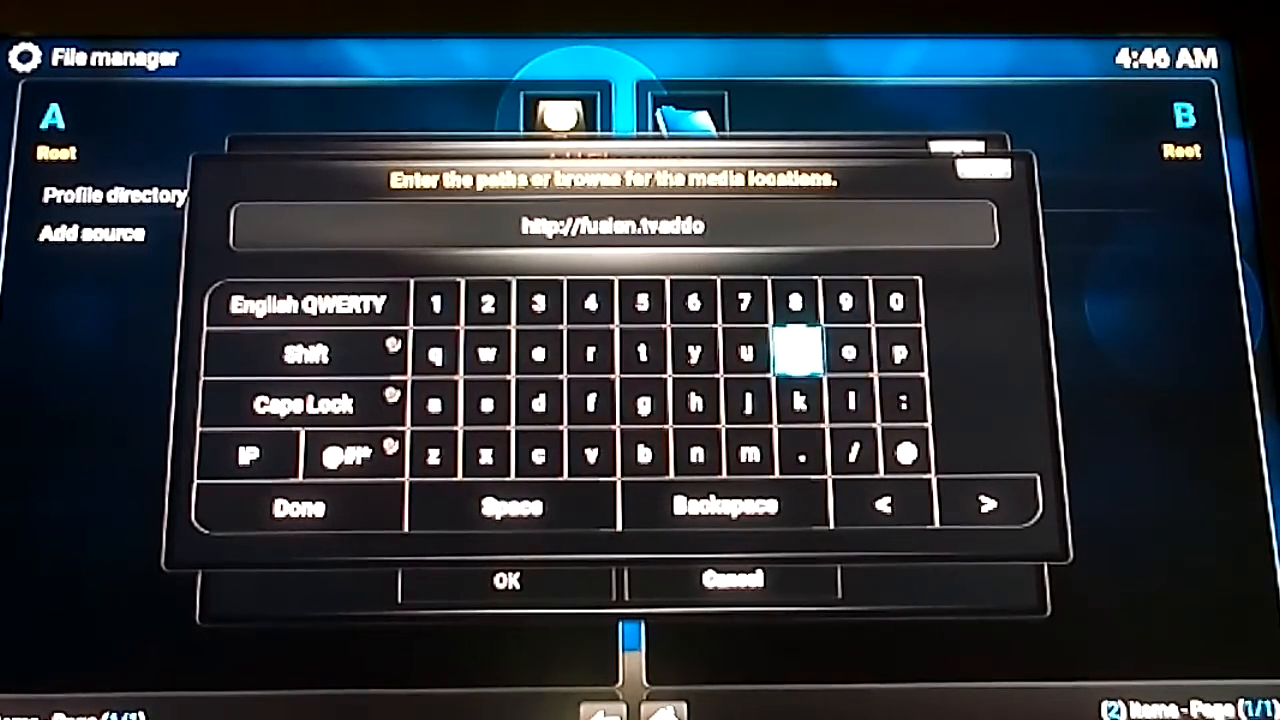
left_click(696, 452)
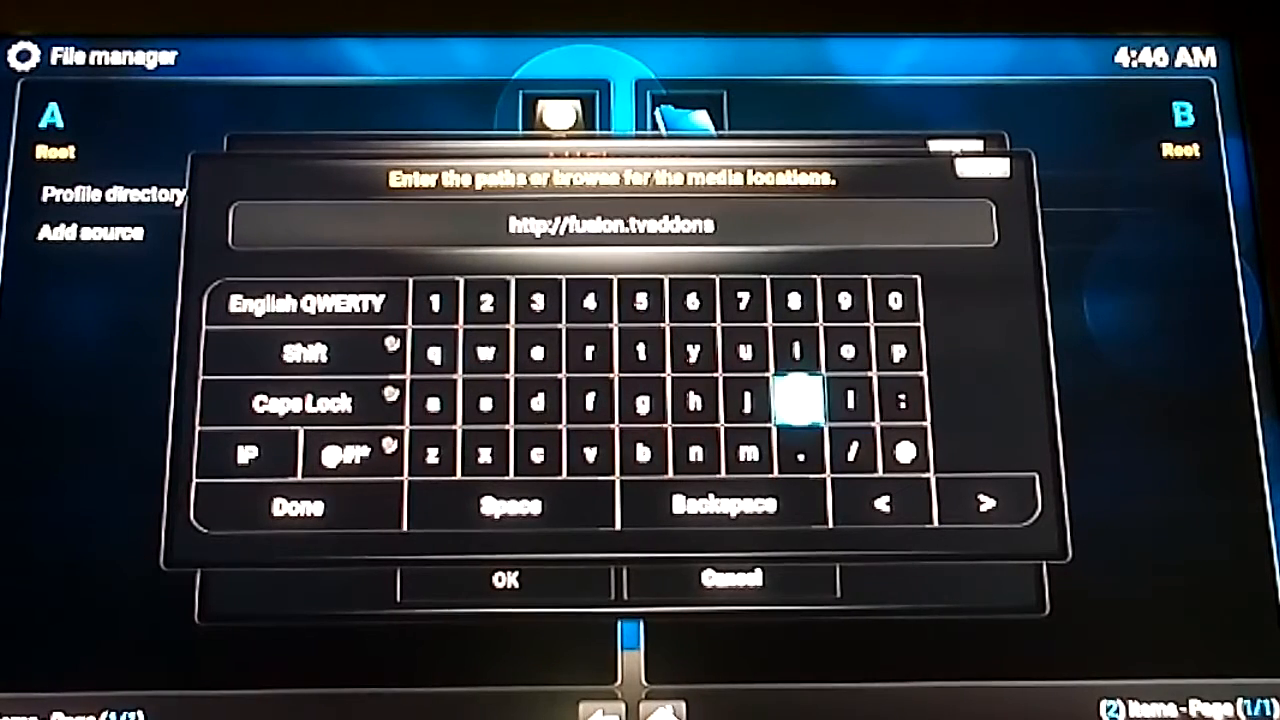
left_click(536, 452)
type(".ag")
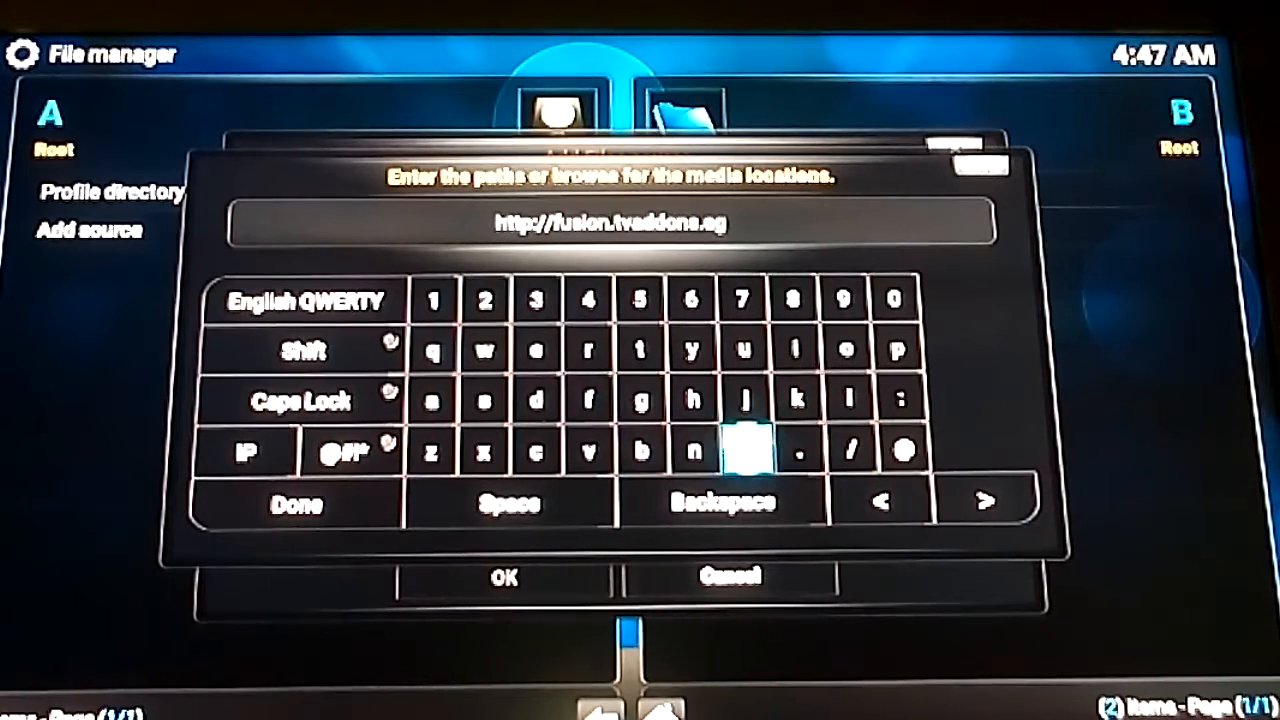
left_click(850, 452)
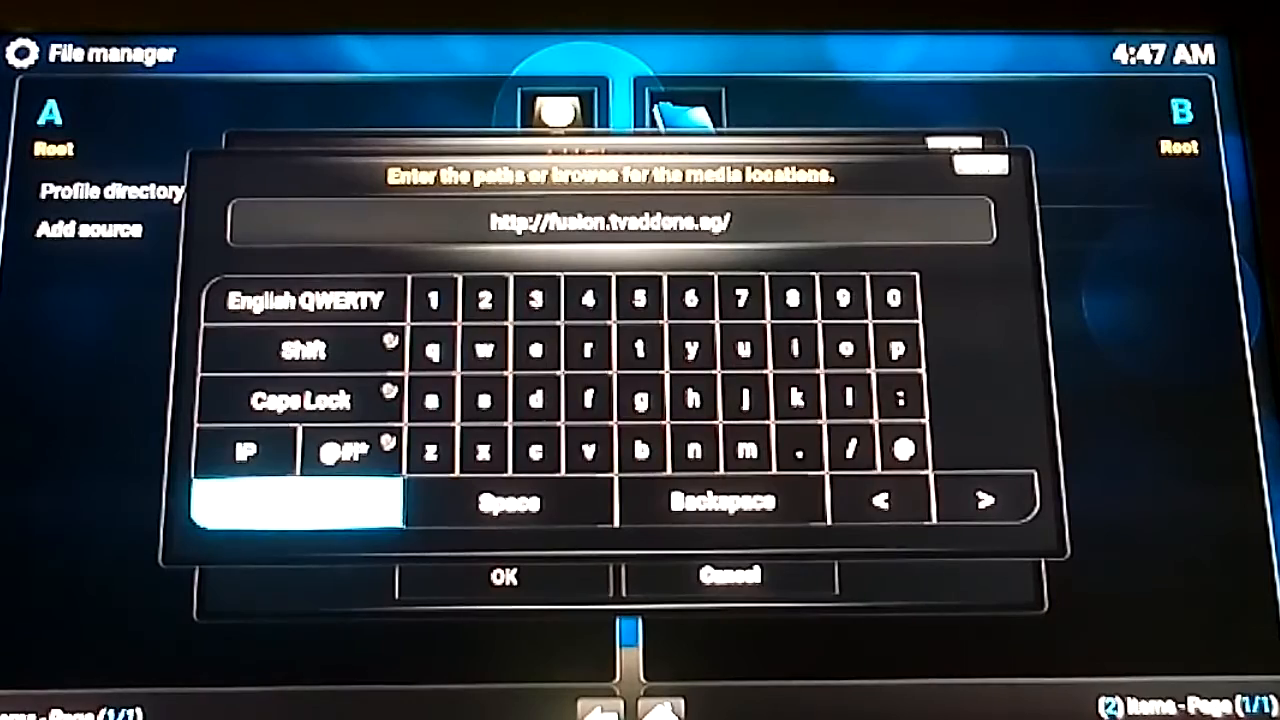
Accept the address, name the source 'fusion' and save it with OK.
left_click(504, 576)
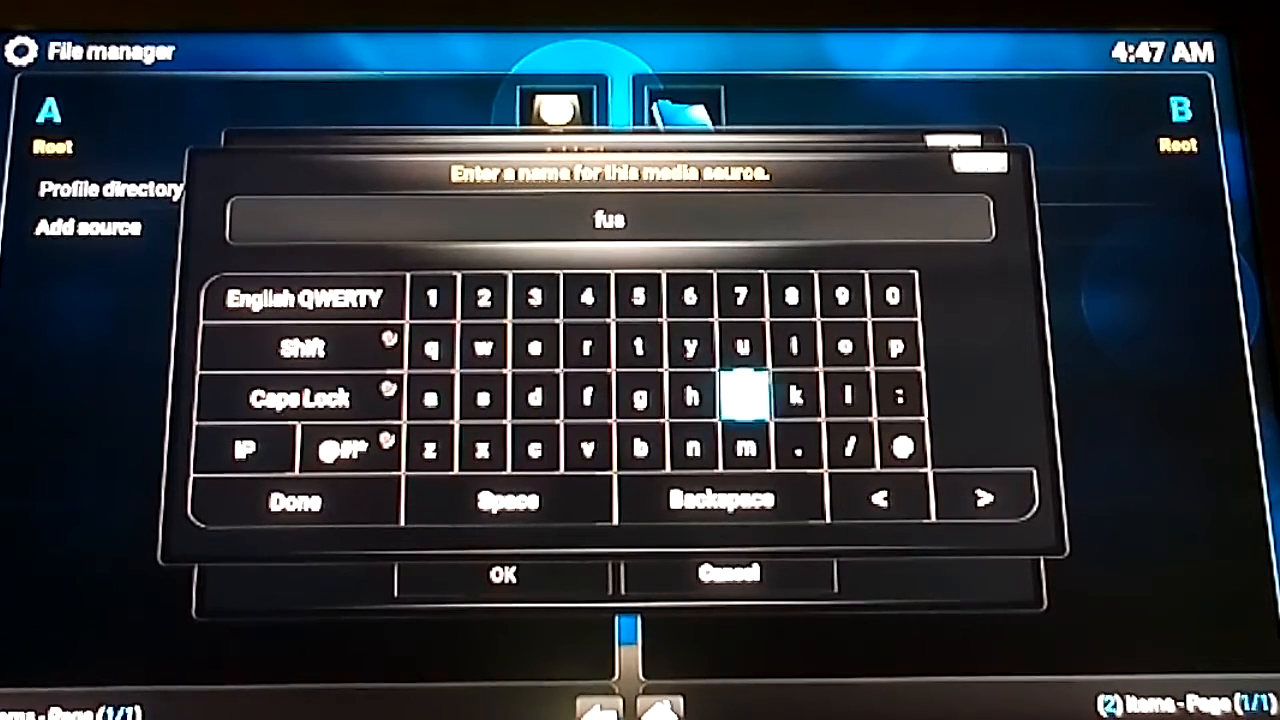
left_click(844, 348)
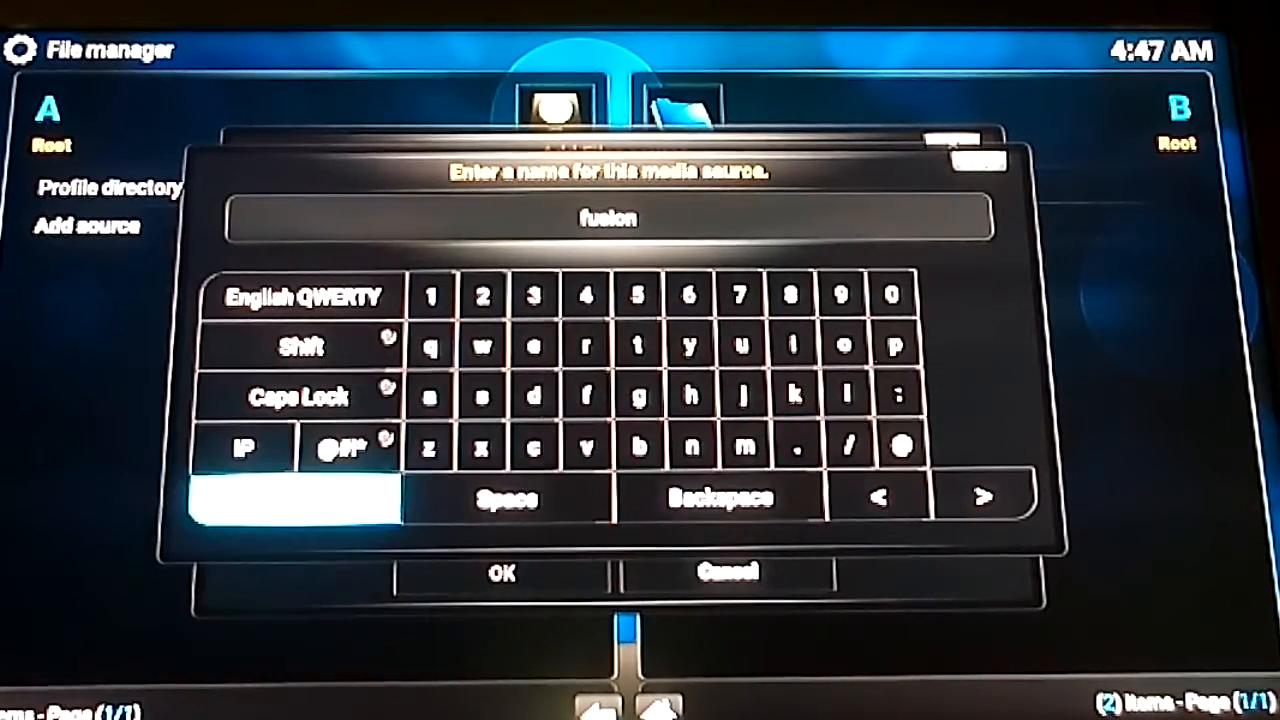
left_click(504, 572)
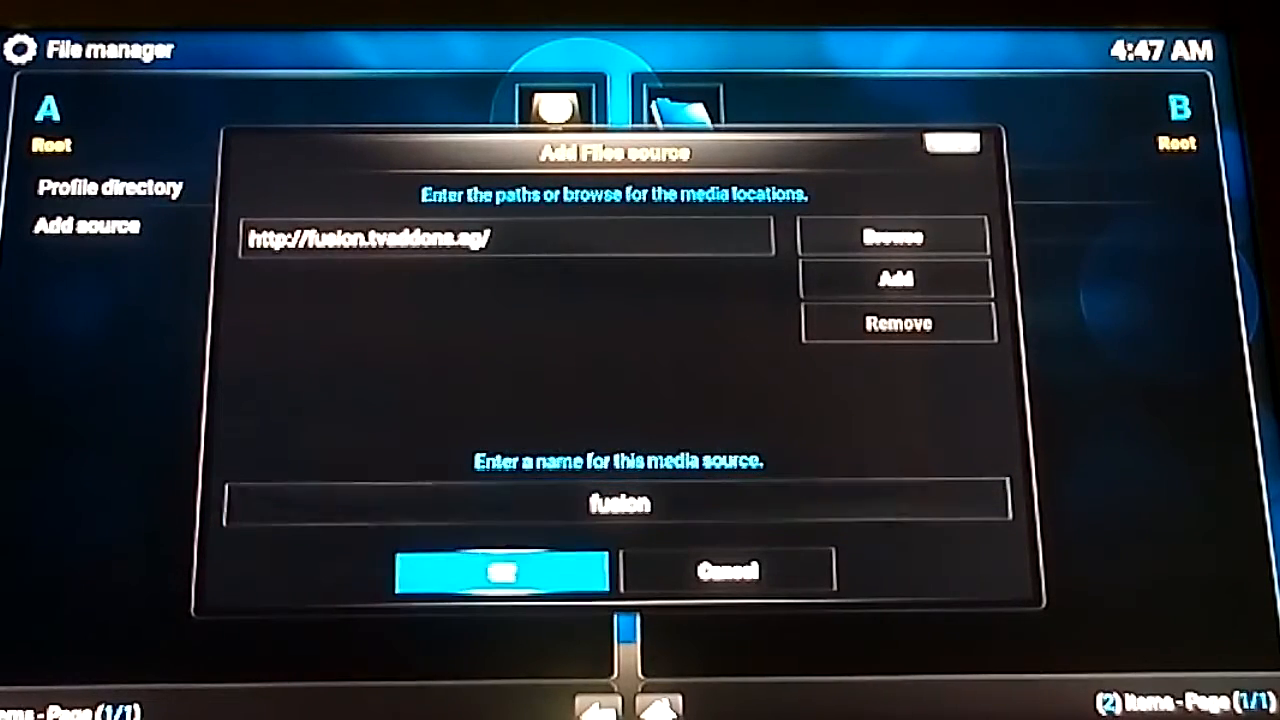
left_click(490, 570)
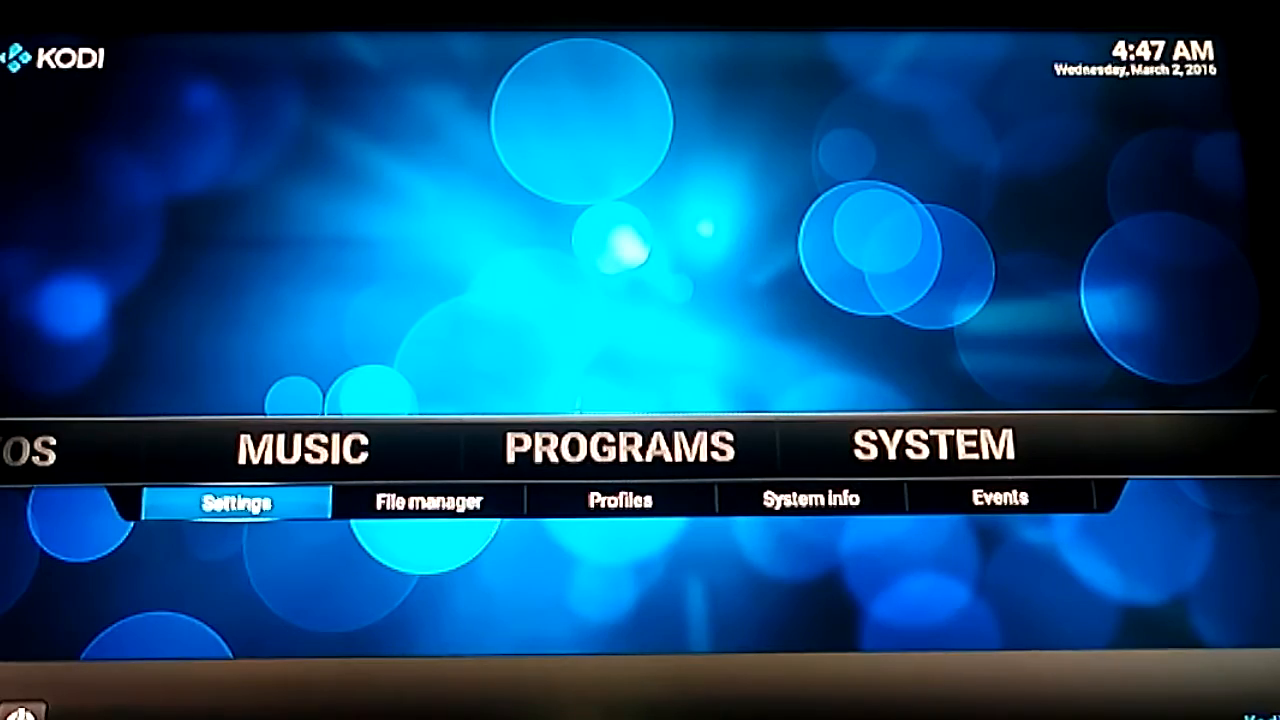
From Settings > Add-ons, install from zip file using the zip in the fusion source.
left_click(236, 500)
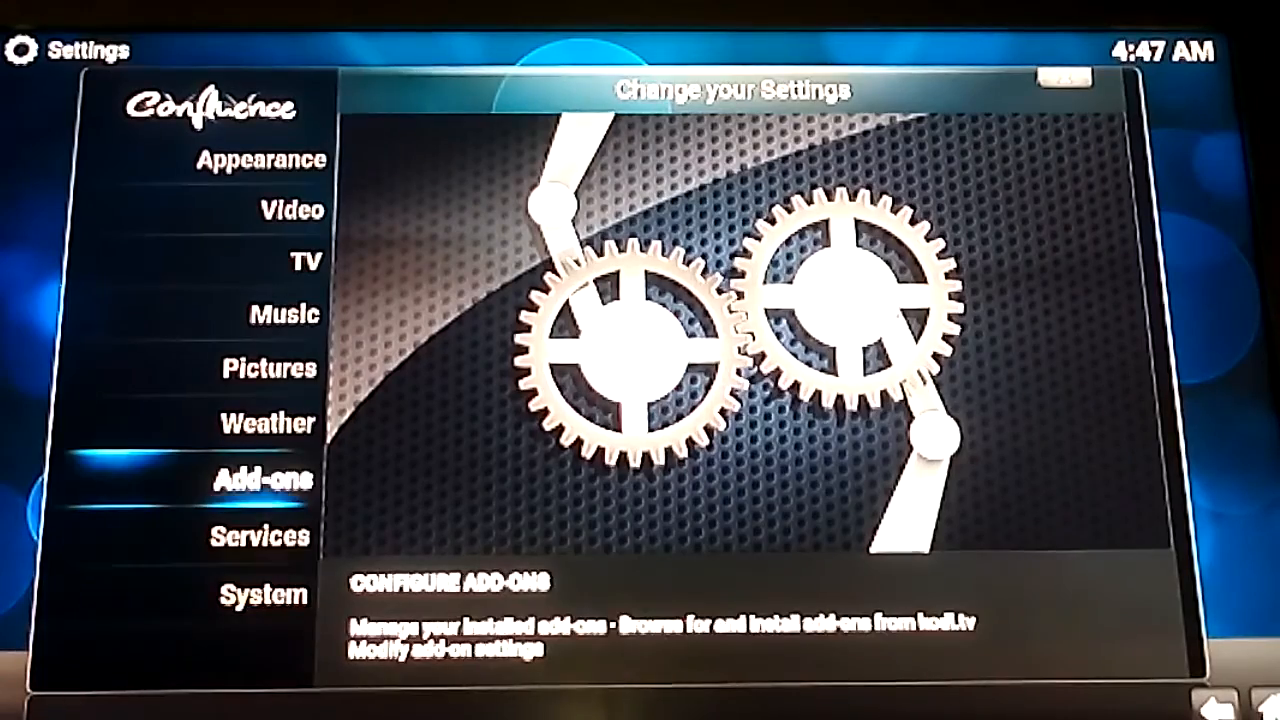
left_click(264, 480)
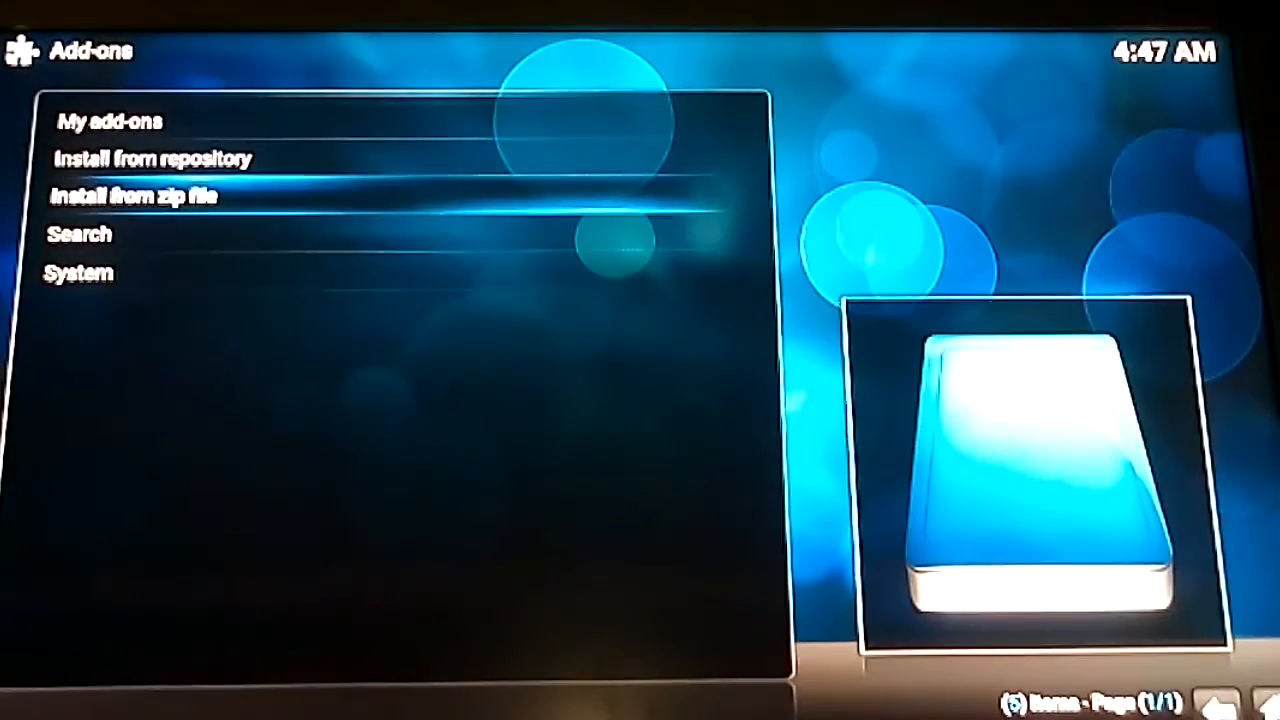
left_click(150, 158)
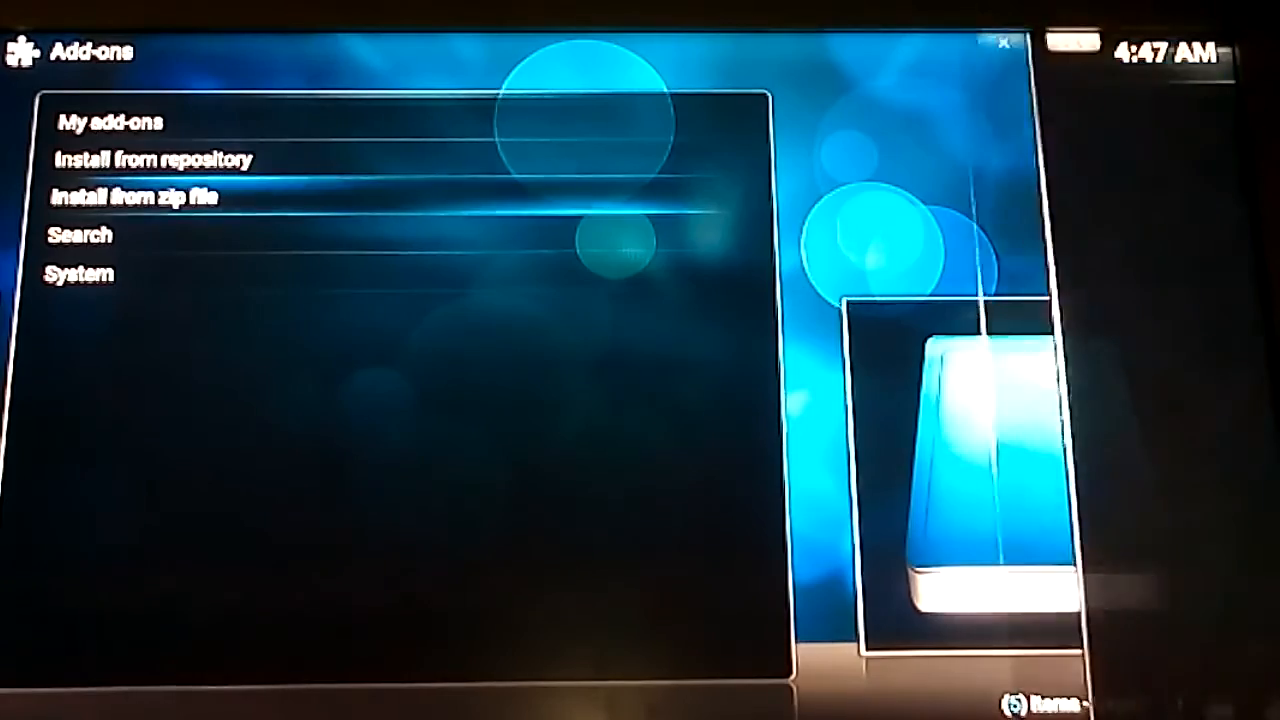
left_click(132, 196)
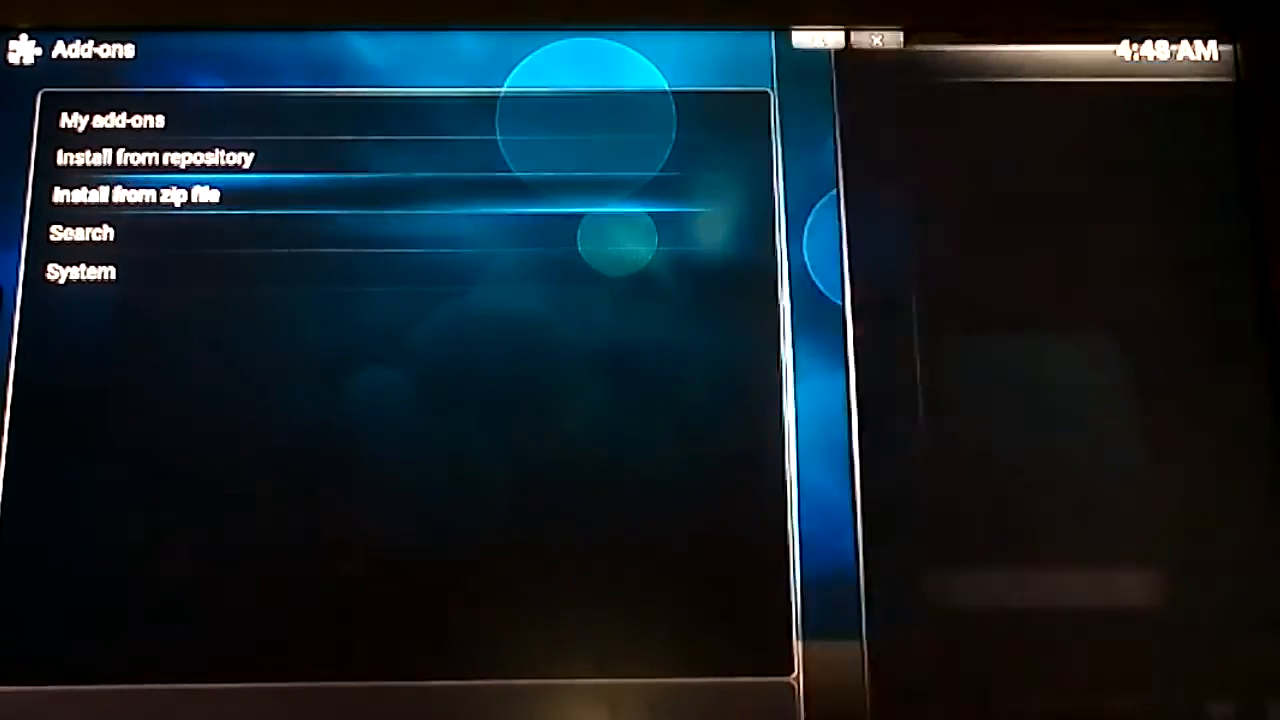
left_click(130, 194)
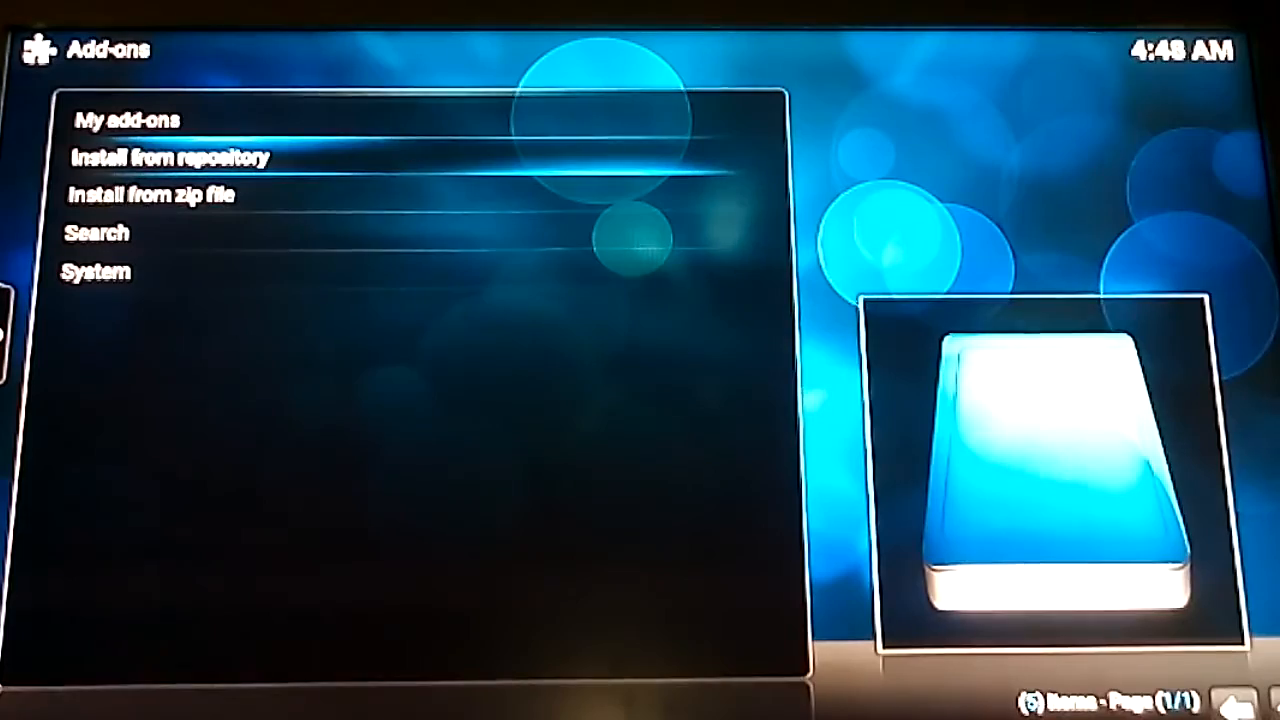
Install Exodus from the Exodus repository's Video add-ons list.
left_click(172, 156)
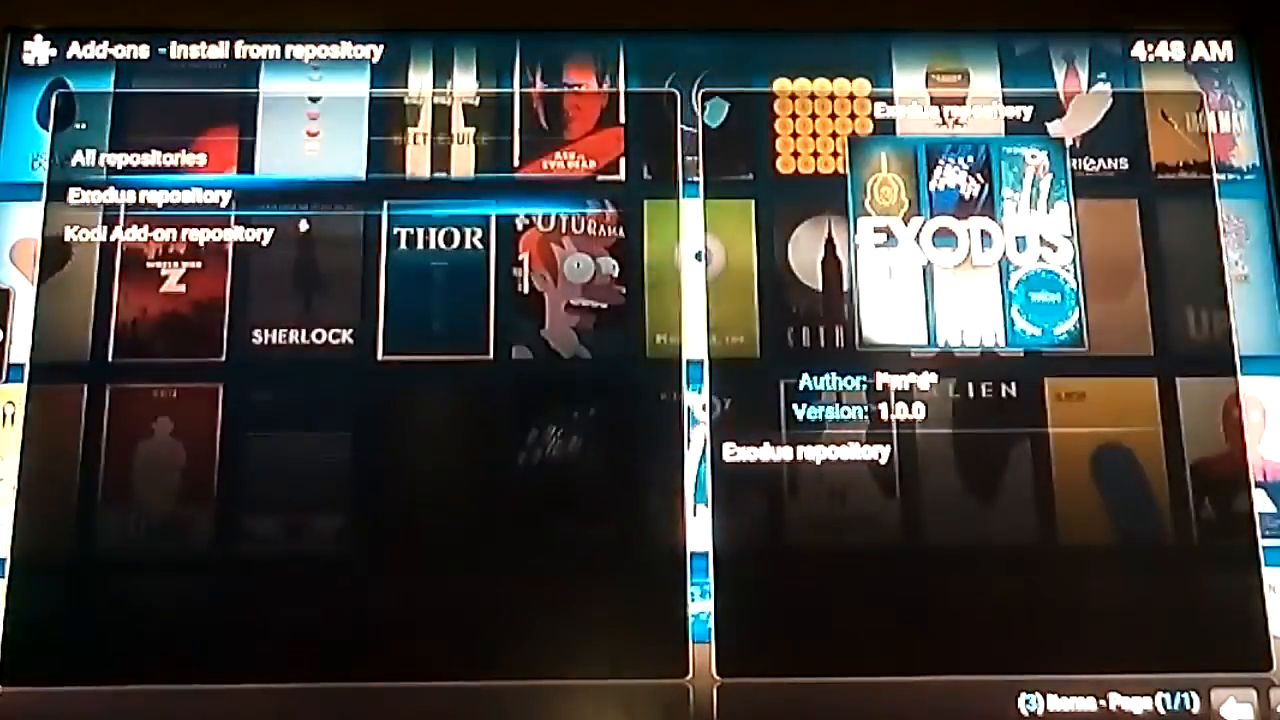
left_click(152, 198)
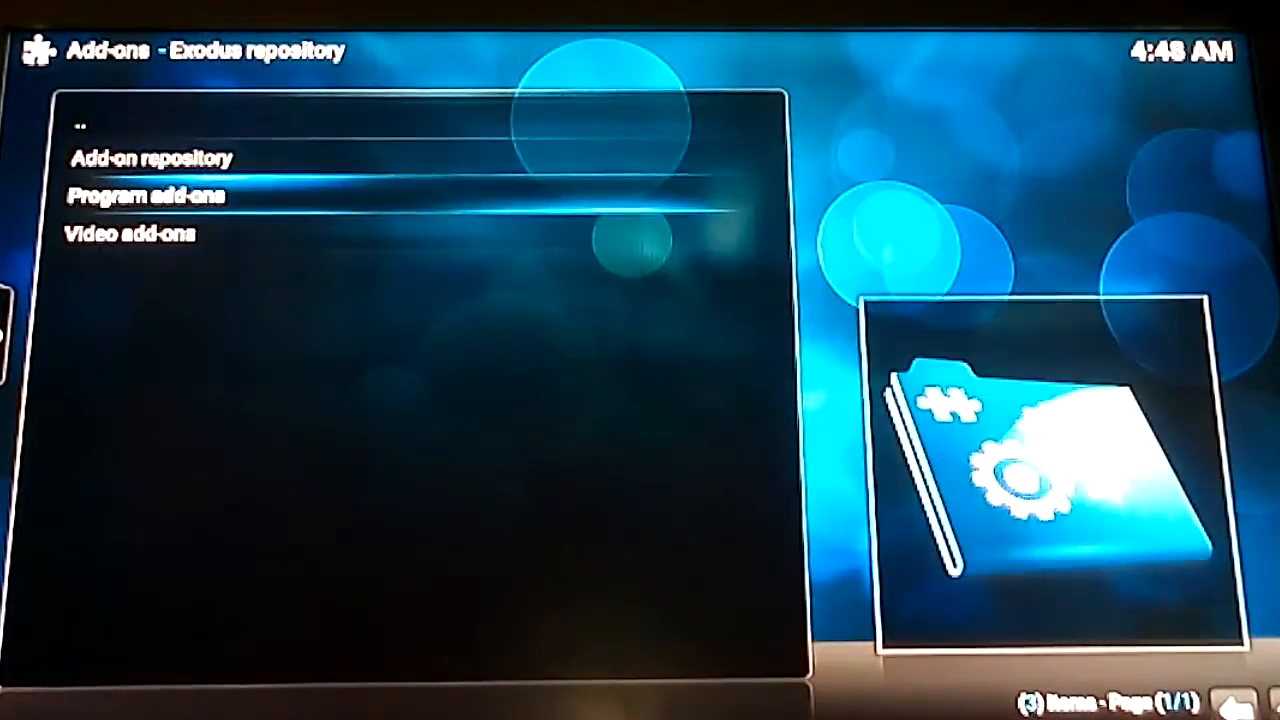
left_click(132, 234)
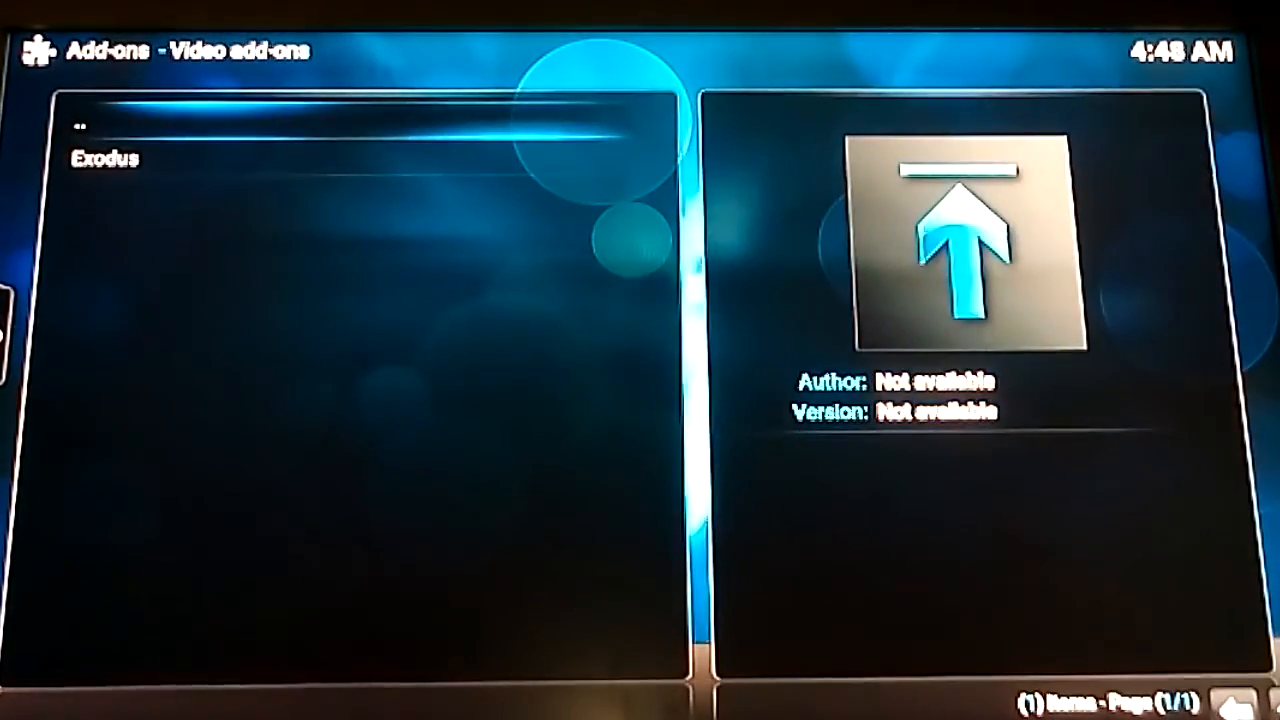
left_click(104, 158)
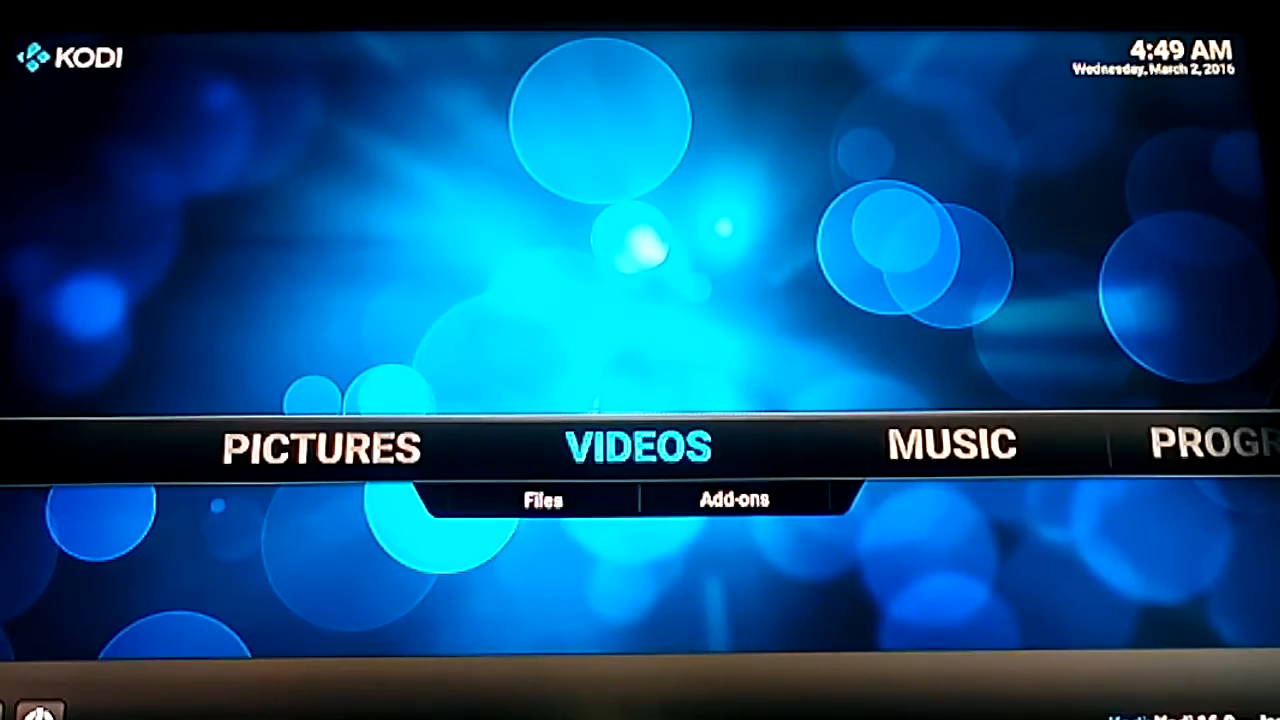
Launch Exodus under Videos > Add-ons and enter its Movies section.
left_click(734, 500)
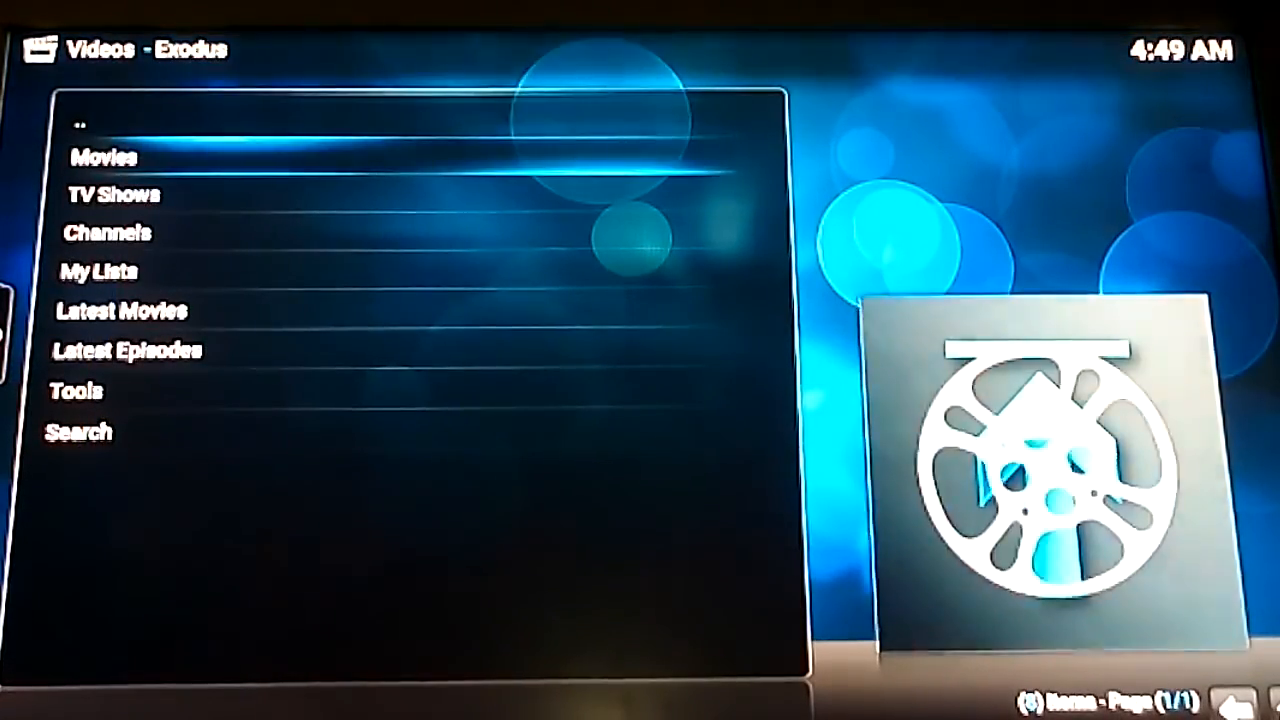
left_click(102, 156)
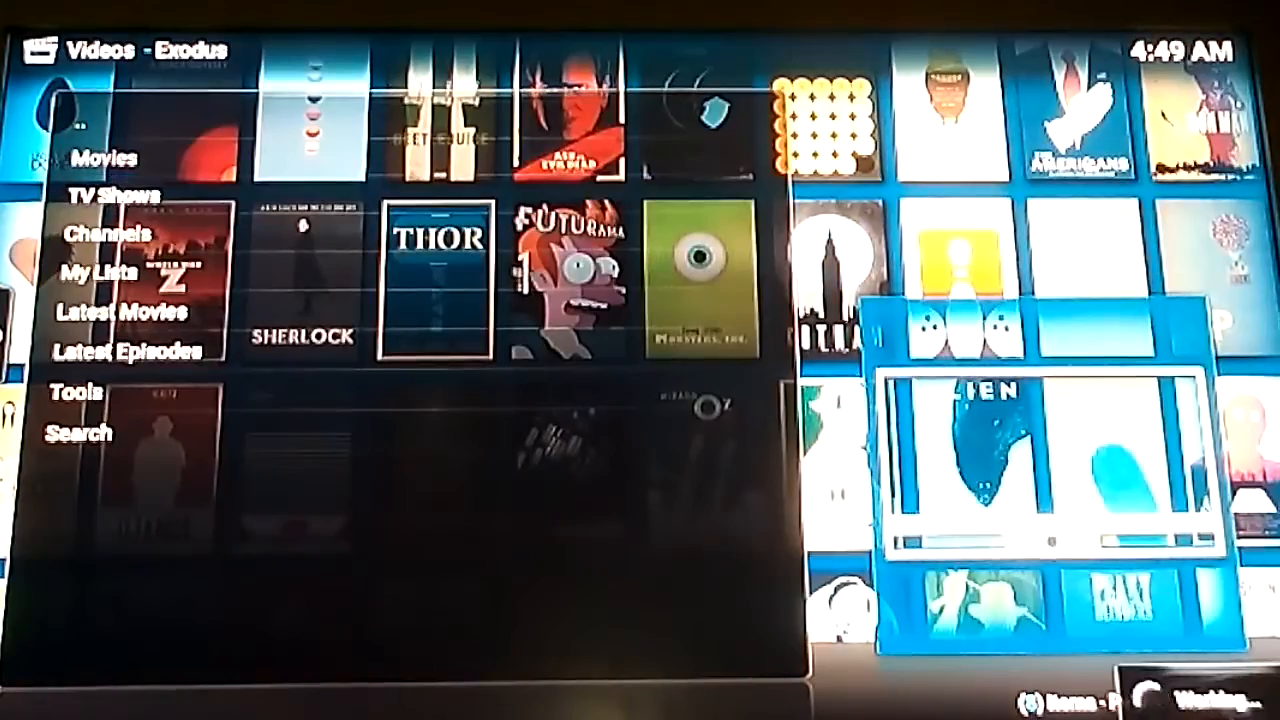